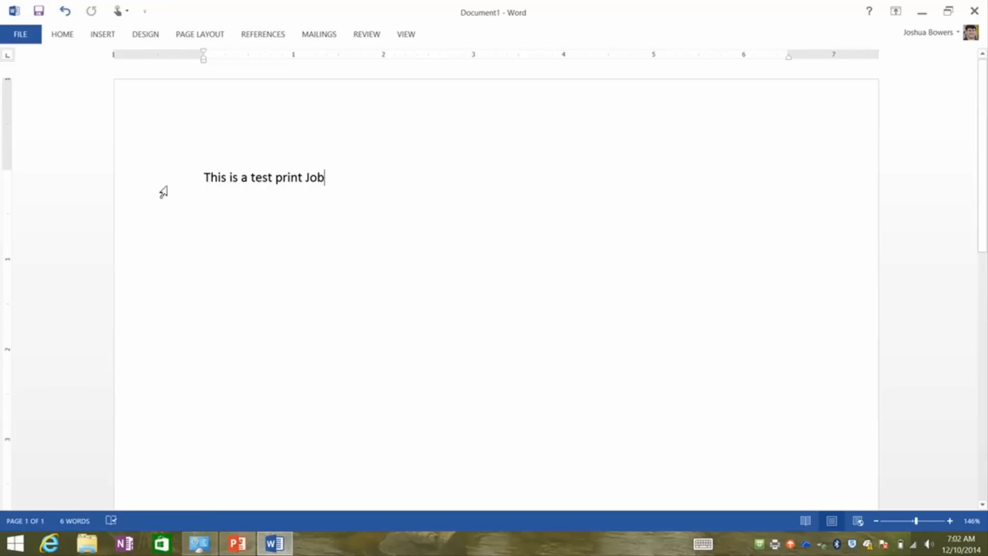
- Bring up Print in Word's File backstage for the test document
{"action": "left_click", "coordinate": [20, 34]}
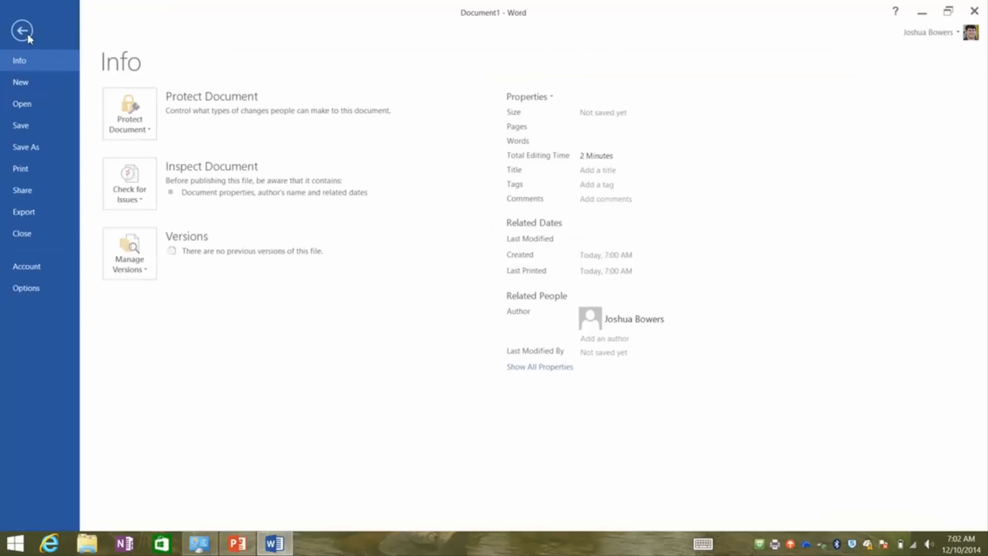
{"action": "left_click", "coordinate": [21, 168]}
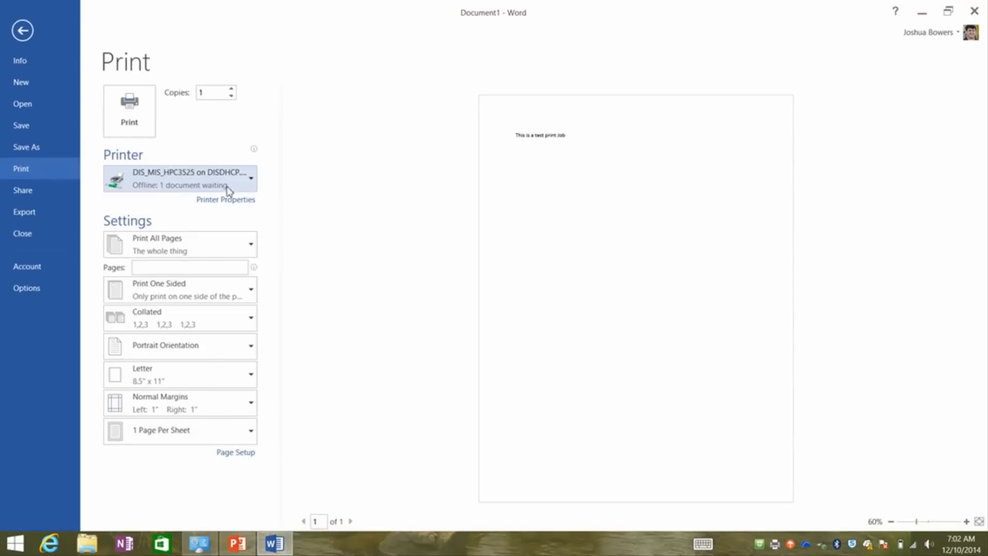
- Choose DIS_MIS_HPC3525 on DISDHCP.musd.net as the print destination
{"action": "left_click", "coordinate": [180, 178]}
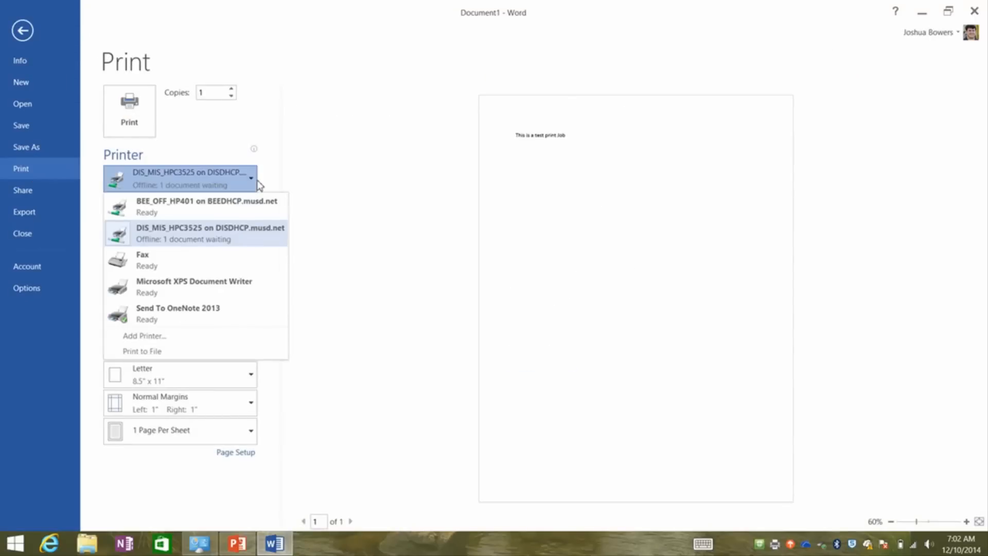
{"action": "mouse_move", "coordinate": [233, 237]}
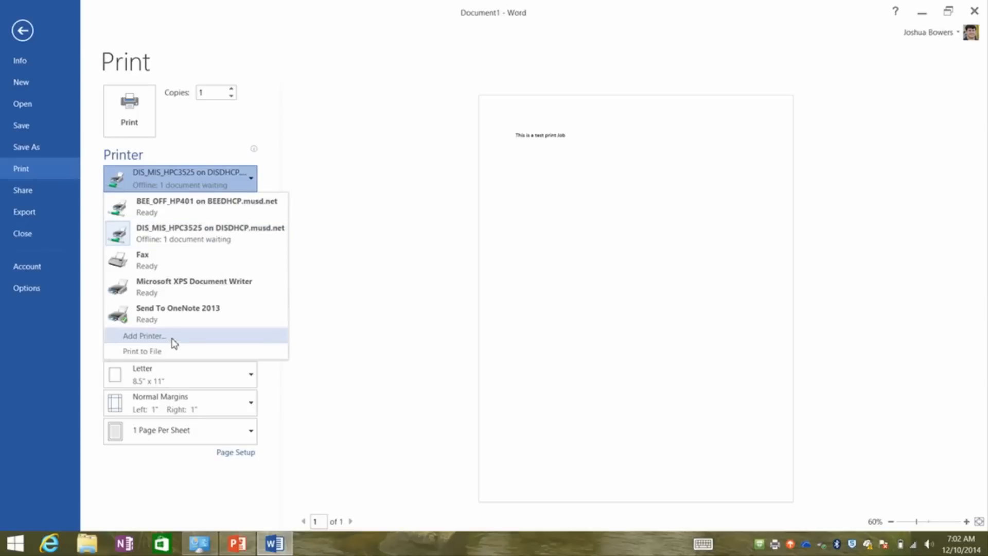
{"action": "mouse_move", "coordinate": [217, 233]}
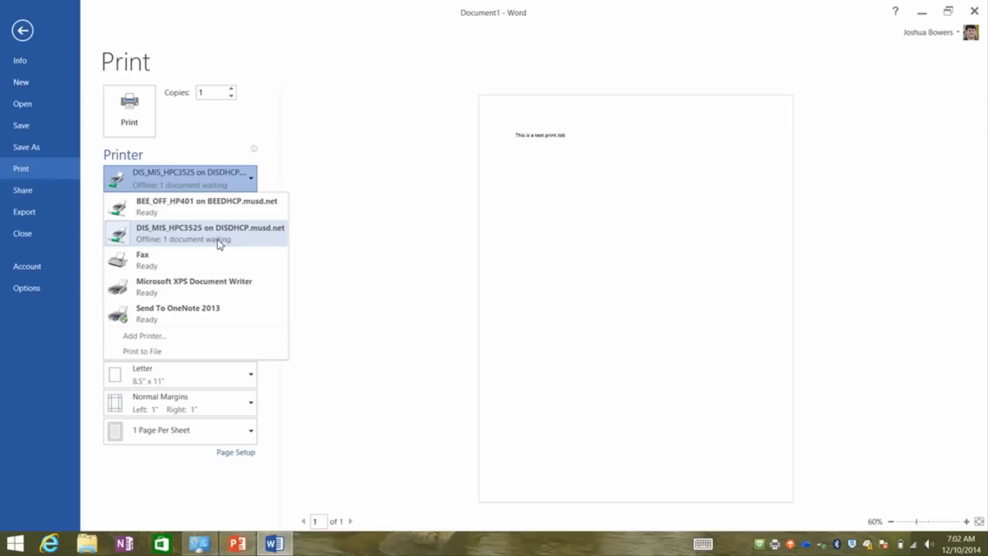
{"action": "left_click", "coordinate": [210, 234]}
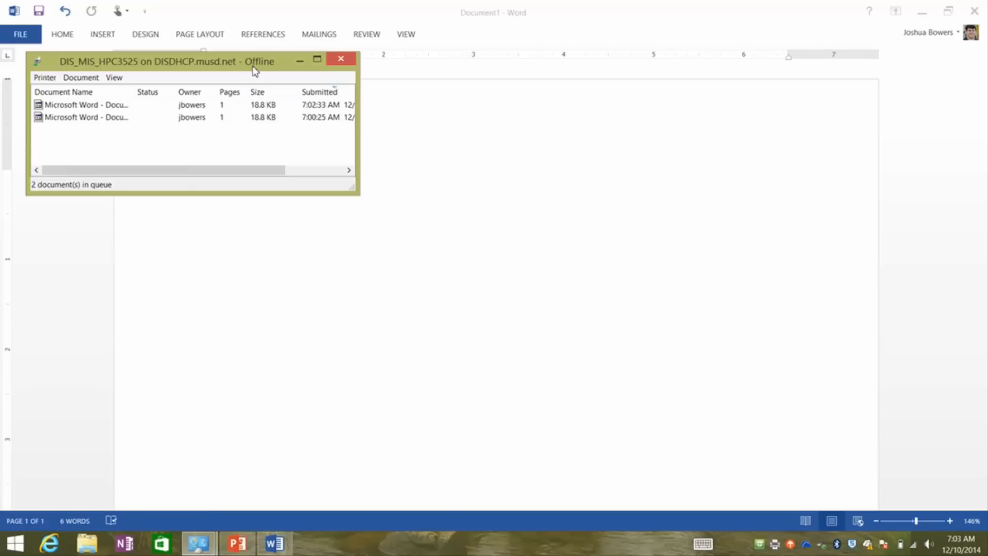
{"action": "mouse_move", "coordinate": [149, 137]}
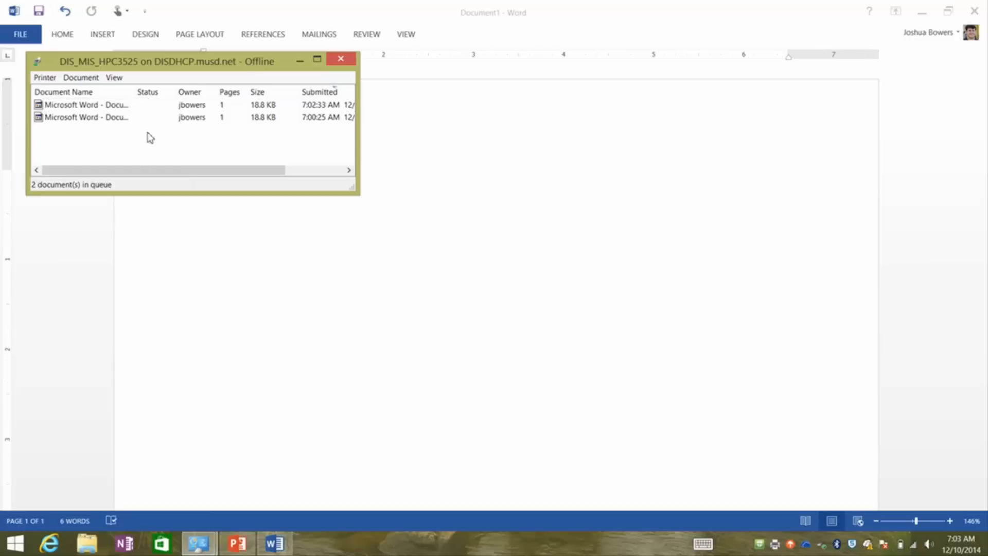
- Select the newer Microsoft Word – Document1 job (7:02 AM) in the queue
{"action": "left_click", "coordinate": [85, 105]}
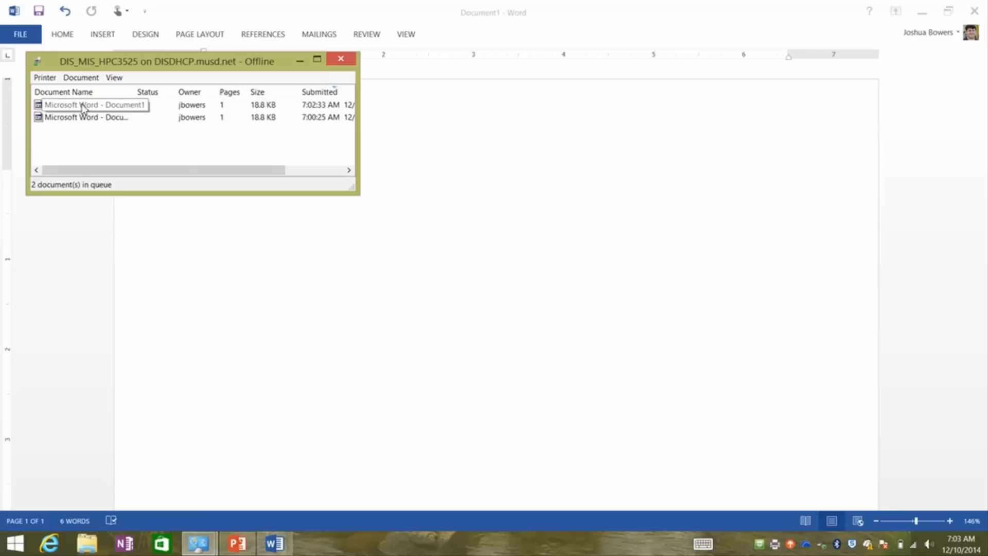
- Cancel the 7:02 AM job with confirmation, then pause the remaining job
{"action": "right_click", "coordinate": [94, 105]}
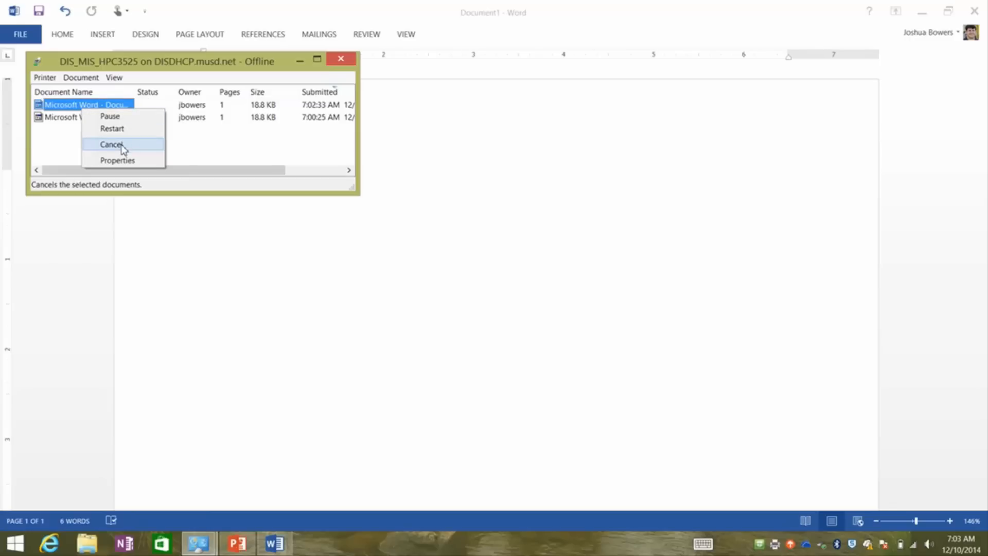
{"action": "left_click", "coordinate": [111, 144]}
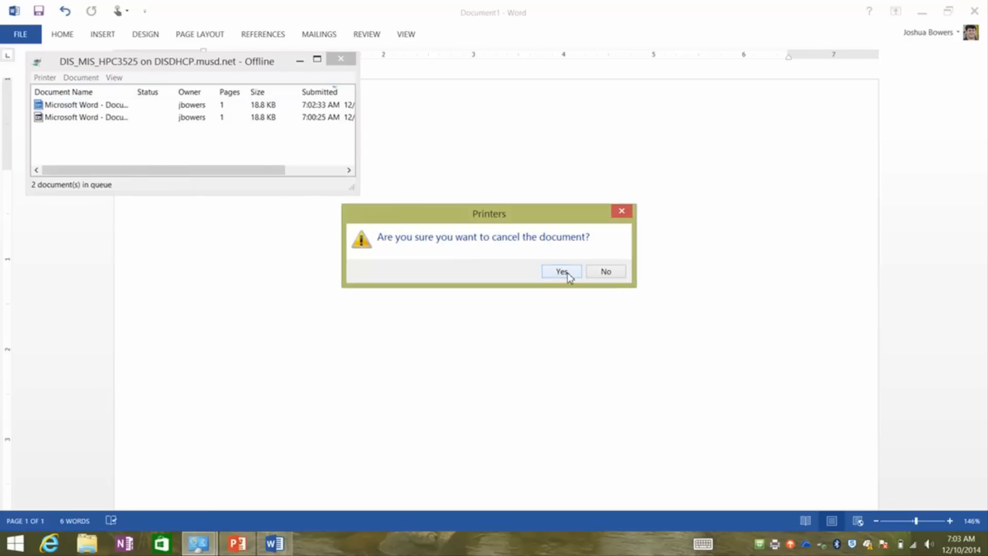
{"action": "left_click", "coordinate": [560, 270]}
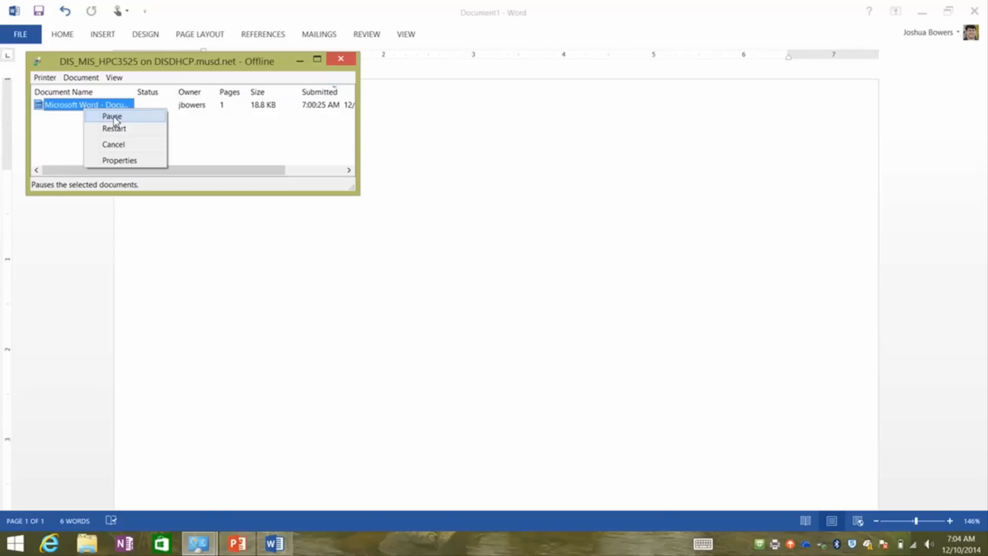
{"action": "left_click", "coordinate": [112, 117]}
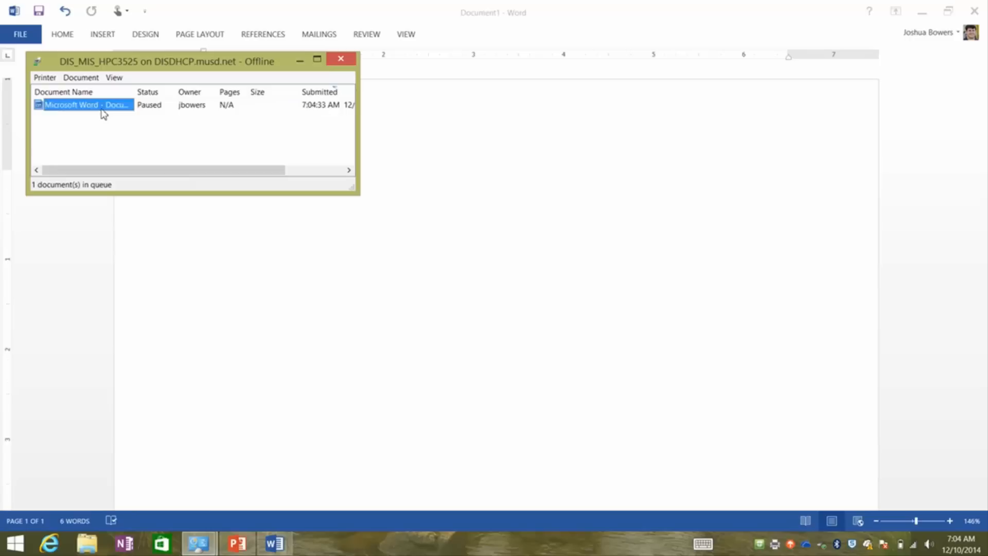
- Search the system for 'devices' and launch Devices and Printers
{"action": "right_click", "coordinate": [87, 105]}
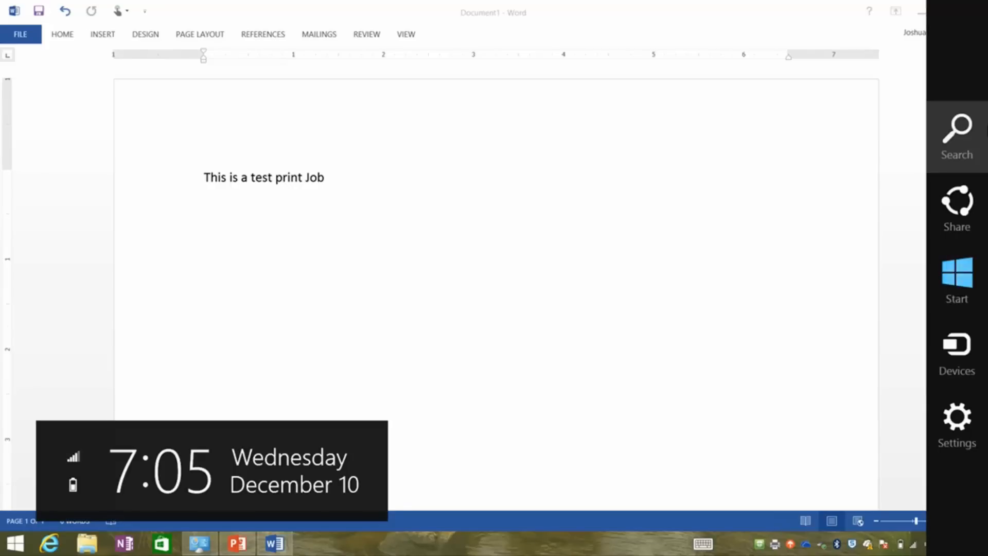
{"action": "left_click", "coordinate": [955, 136]}
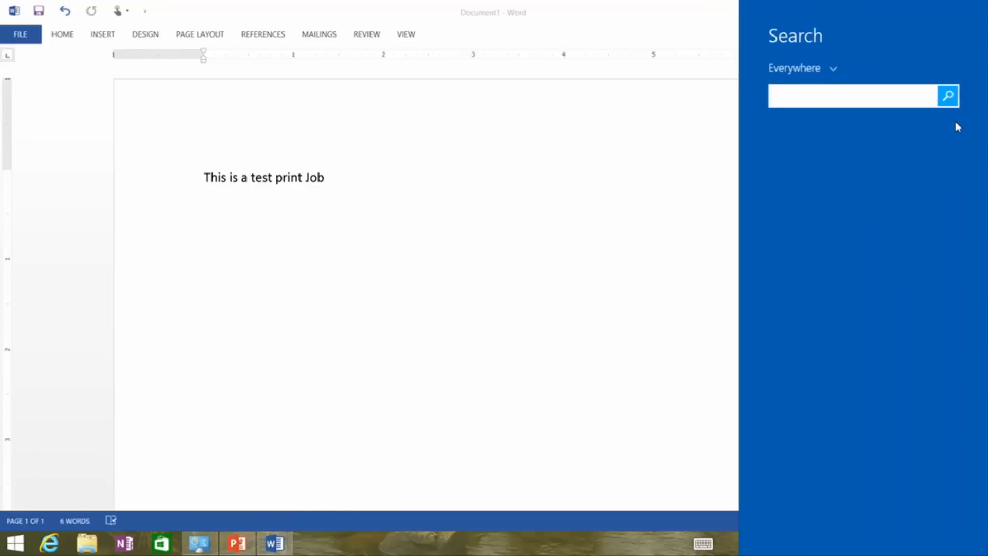
{"action": "type", "text": "devices and"}
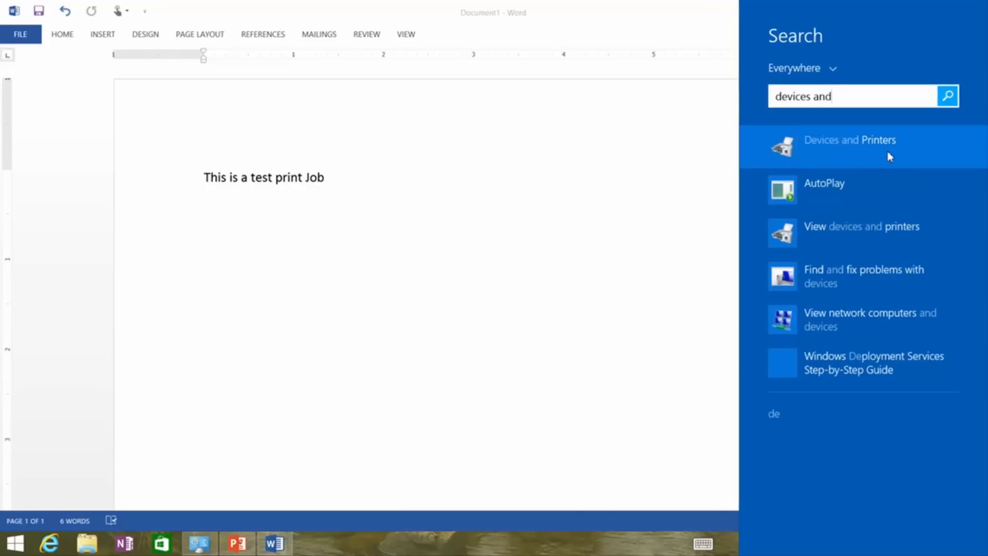
{"action": "left_click", "coordinate": [850, 140]}
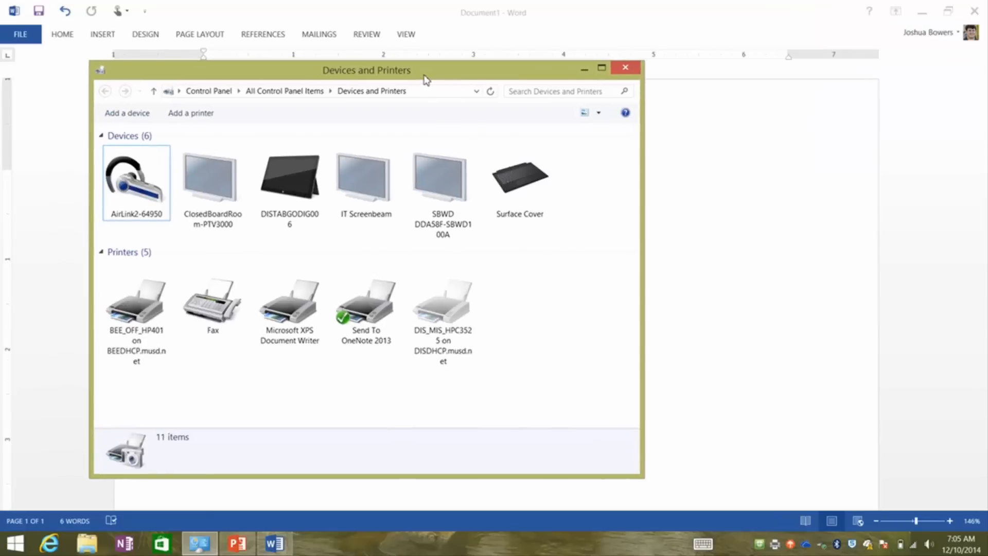
- Select DIS_MIS_HPC3525 and show its printer actions menu
{"action": "left_click", "coordinate": [443, 299]}
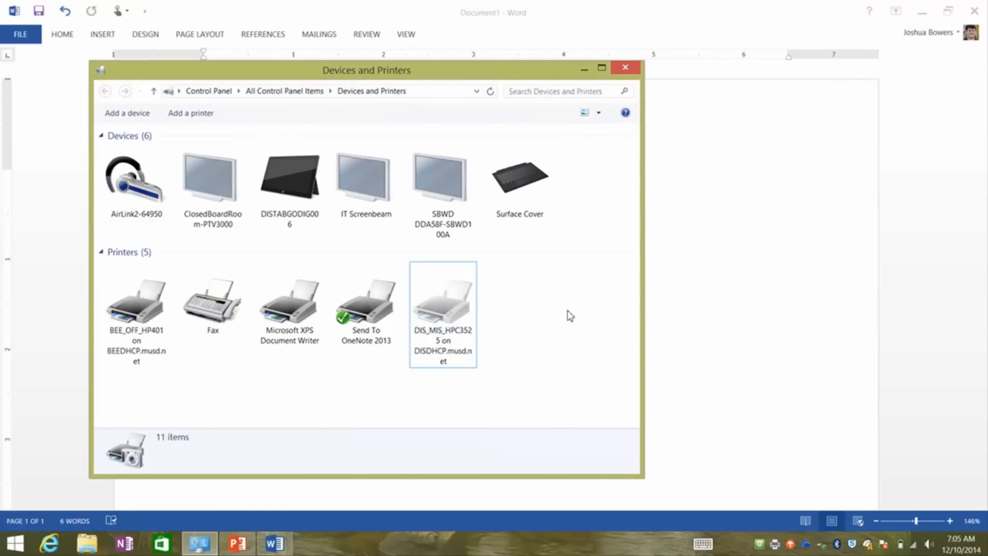
{"action": "right_click", "coordinate": [442, 314]}
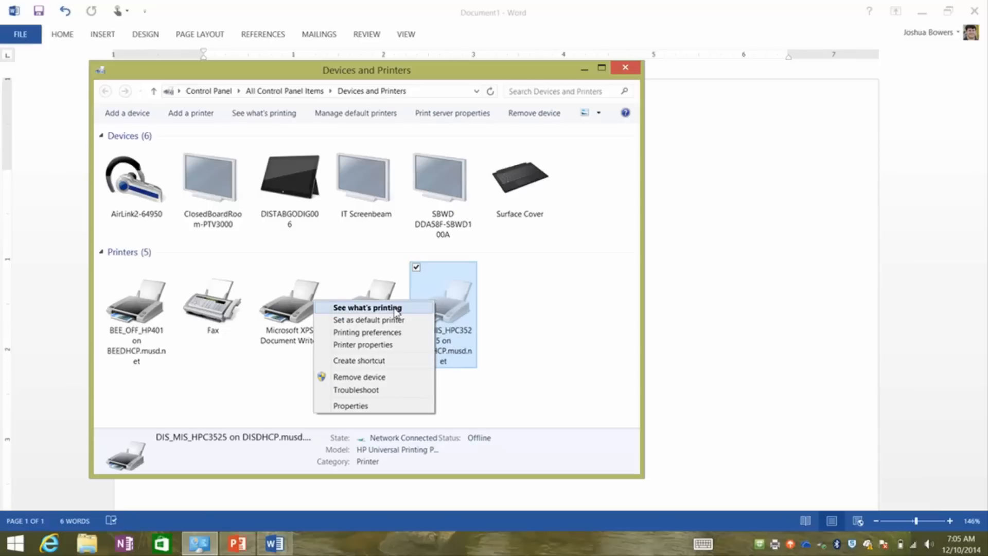
{"action": "mouse_move", "coordinate": [369, 319]}
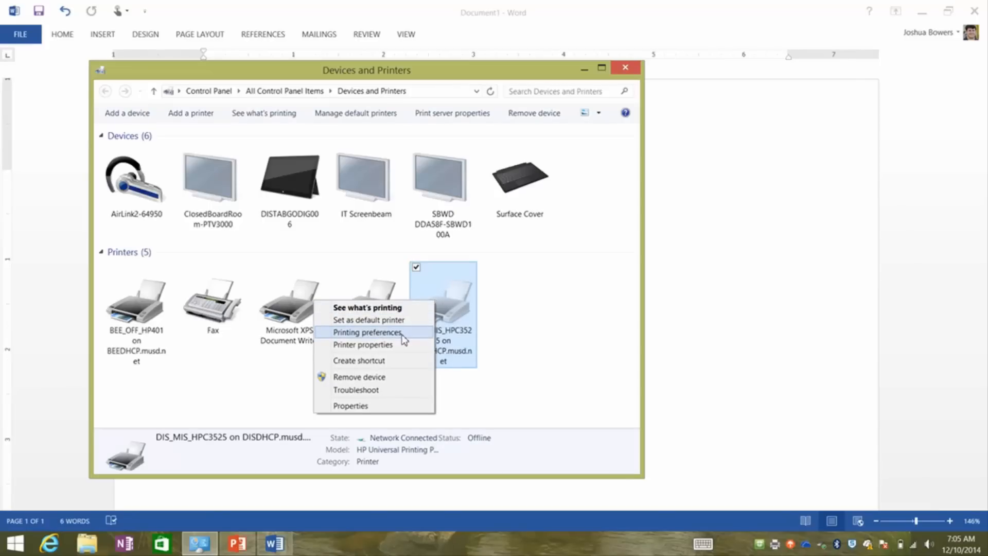
{"action": "mouse_move", "coordinate": [409, 309]}
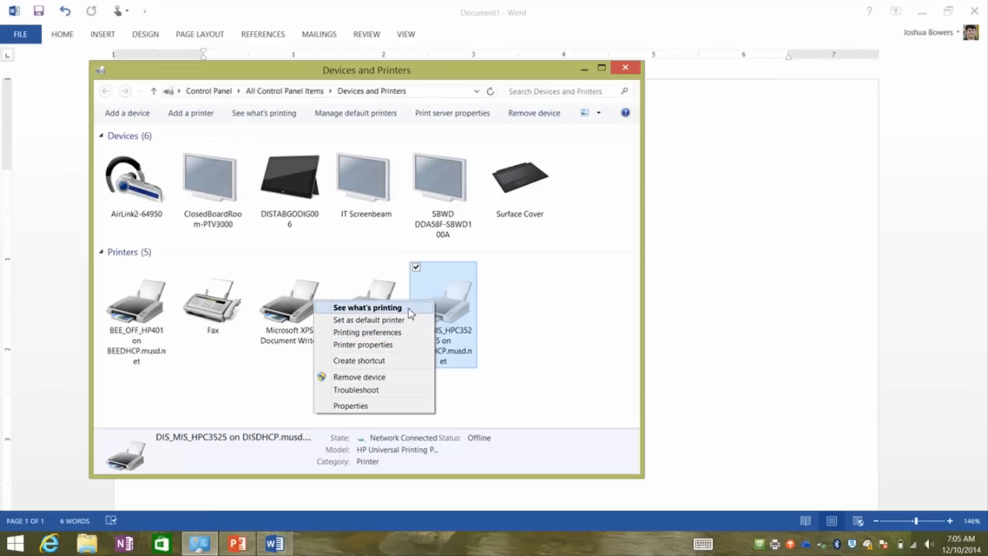
- Via See what's printing, cancel the remaining paused Word job on DIS_MIS_HPC3525
{"action": "left_click", "coordinate": [367, 308]}
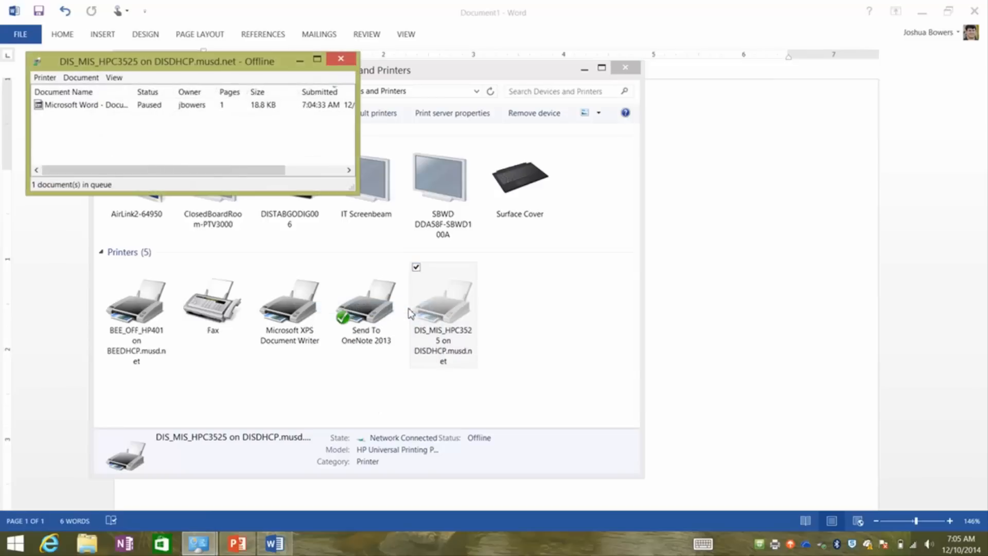
{"action": "left_click", "coordinate": [86, 105]}
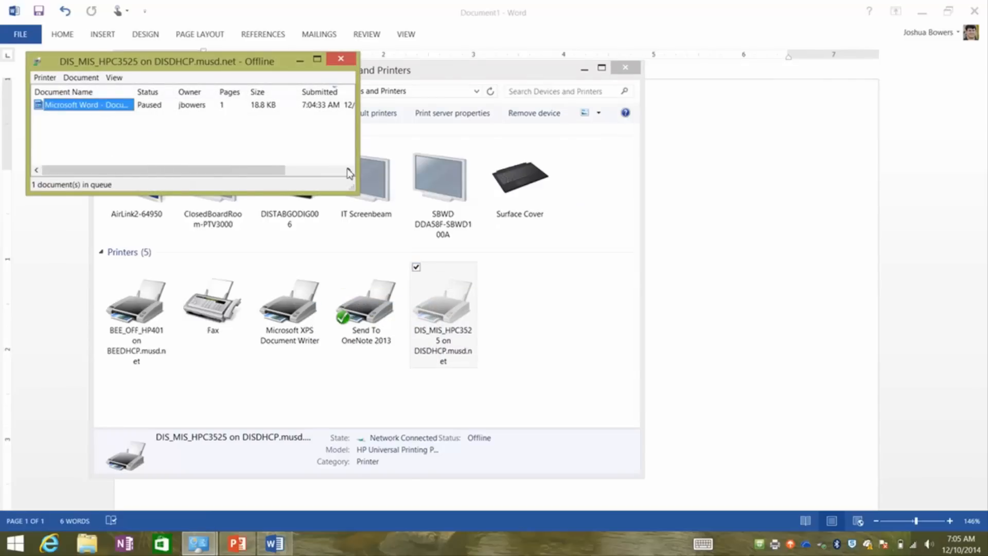
{"action": "right_click", "coordinate": [87, 105]}
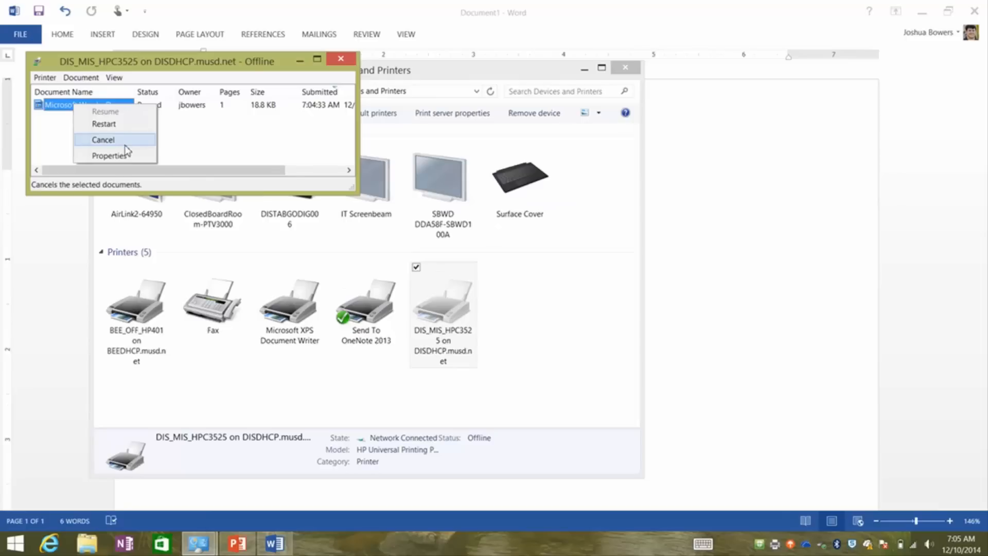
{"action": "left_click", "coordinate": [103, 139]}
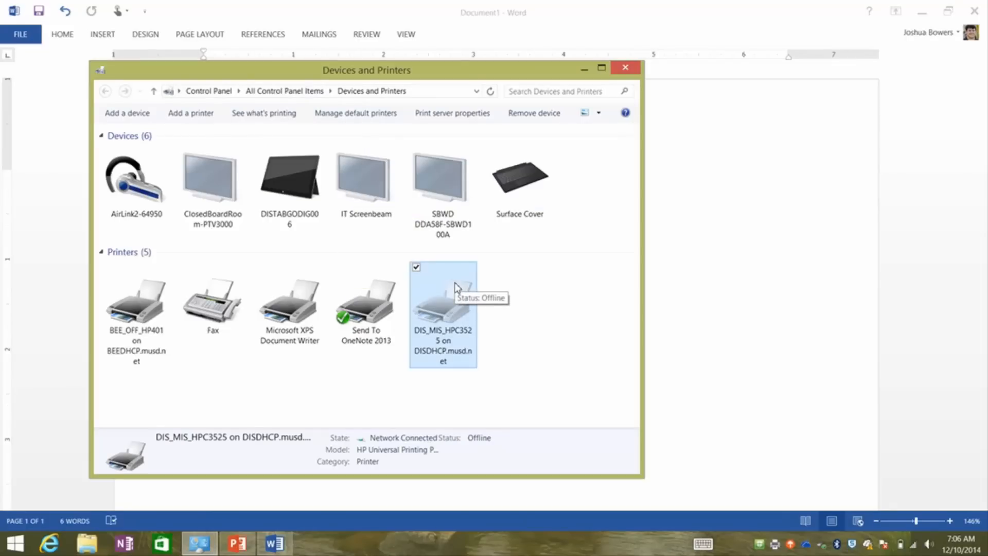
- Remove the DIS_MIS_HPC3525 device and confirm, leaving four printers
{"action": "right_click", "coordinate": [443, 296]}
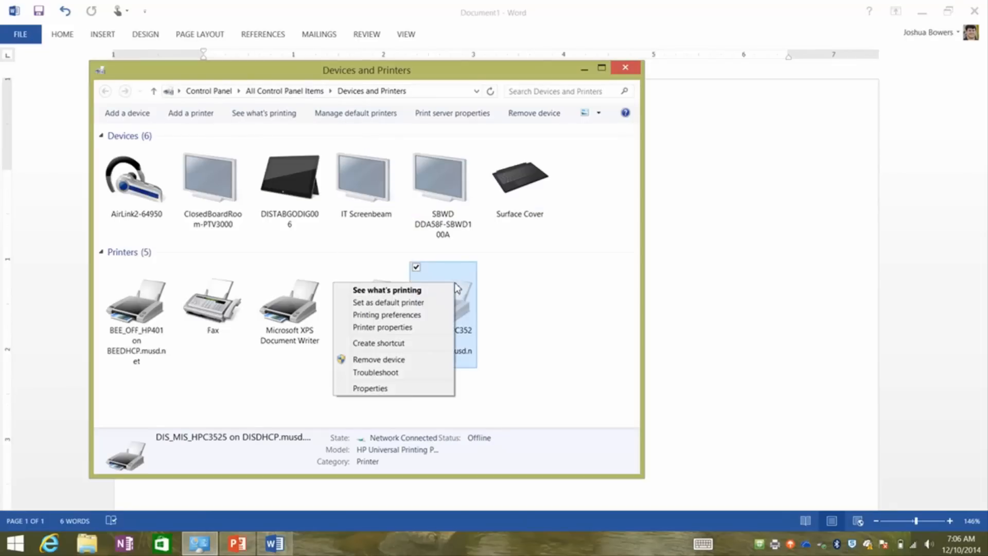
{"action": "mouse_move", "coordinate": [409, 363]}
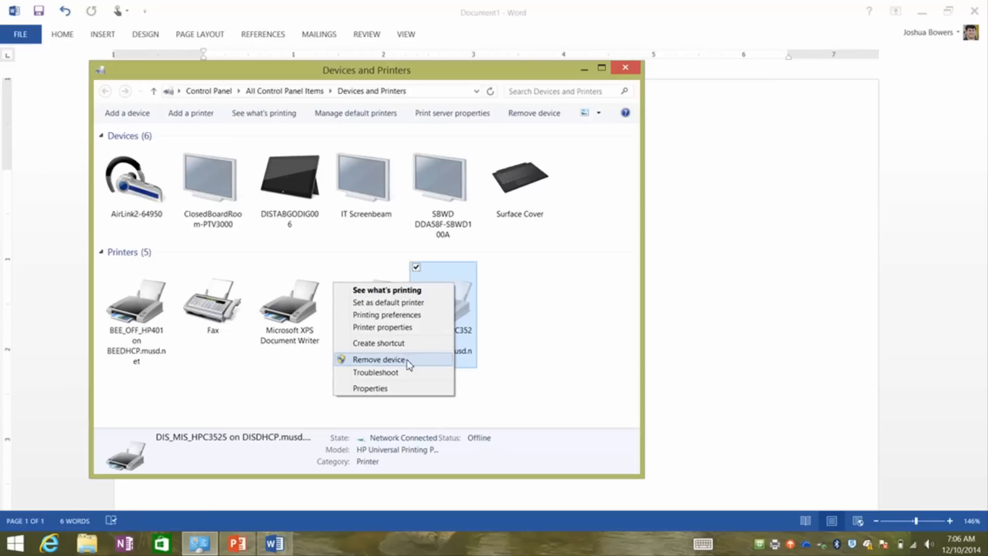
{"action": "left_click", "coordinate": [379, 358]}
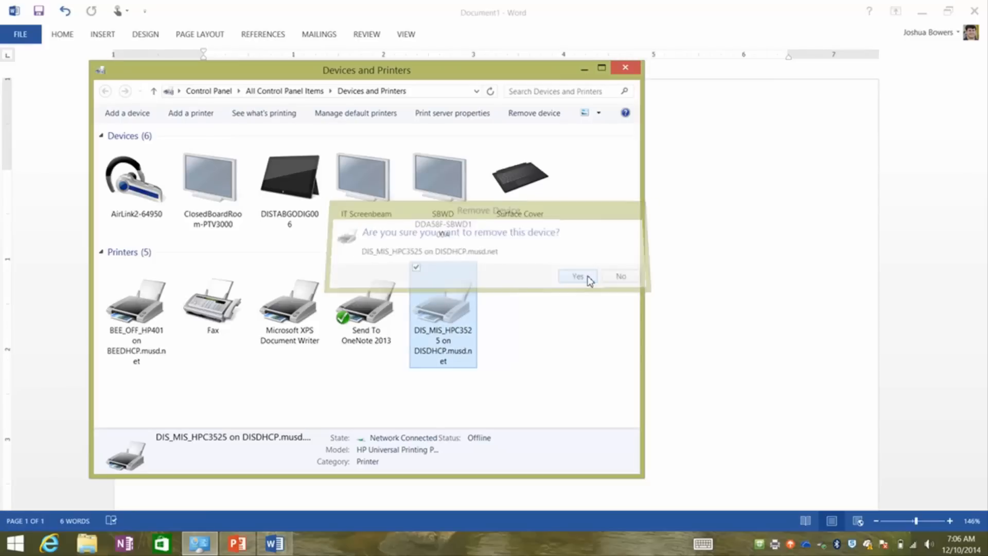
{"action": "left_click", "coordinate": [577, 275]}
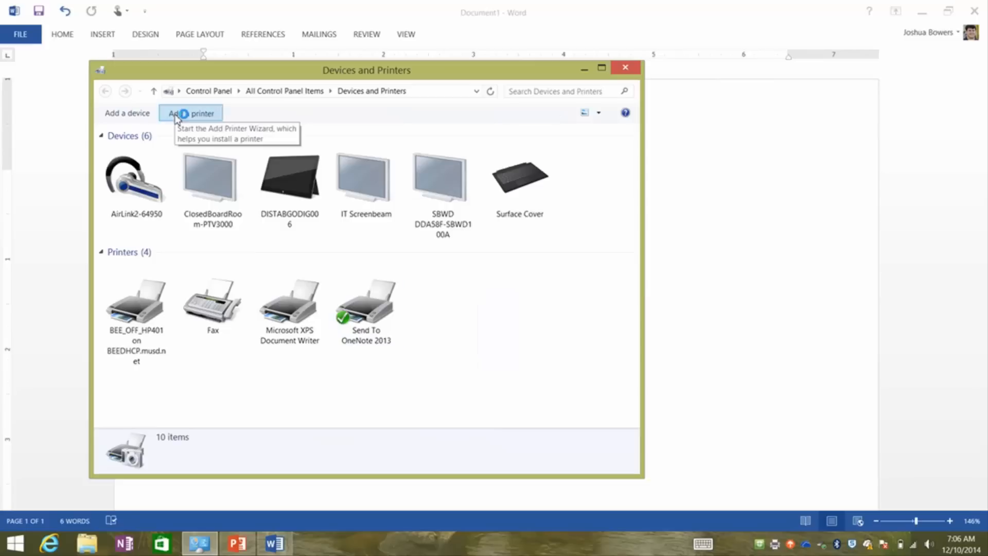